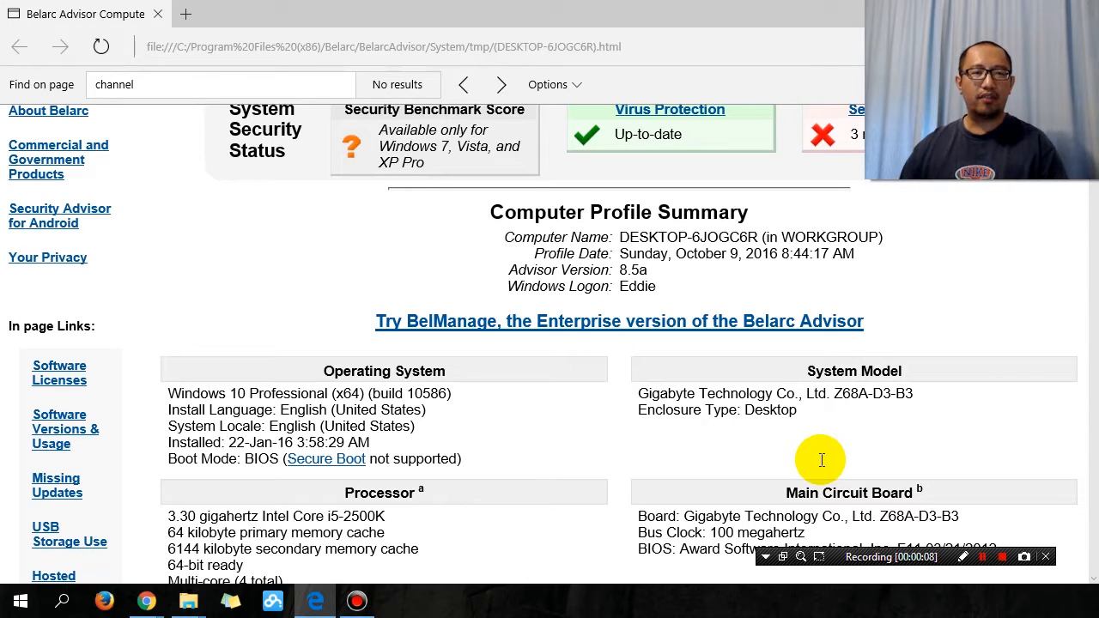
Step: Highlight the Z68A-D3-B3 model name and scroll down to its memory specifications
scroll(up, 3)
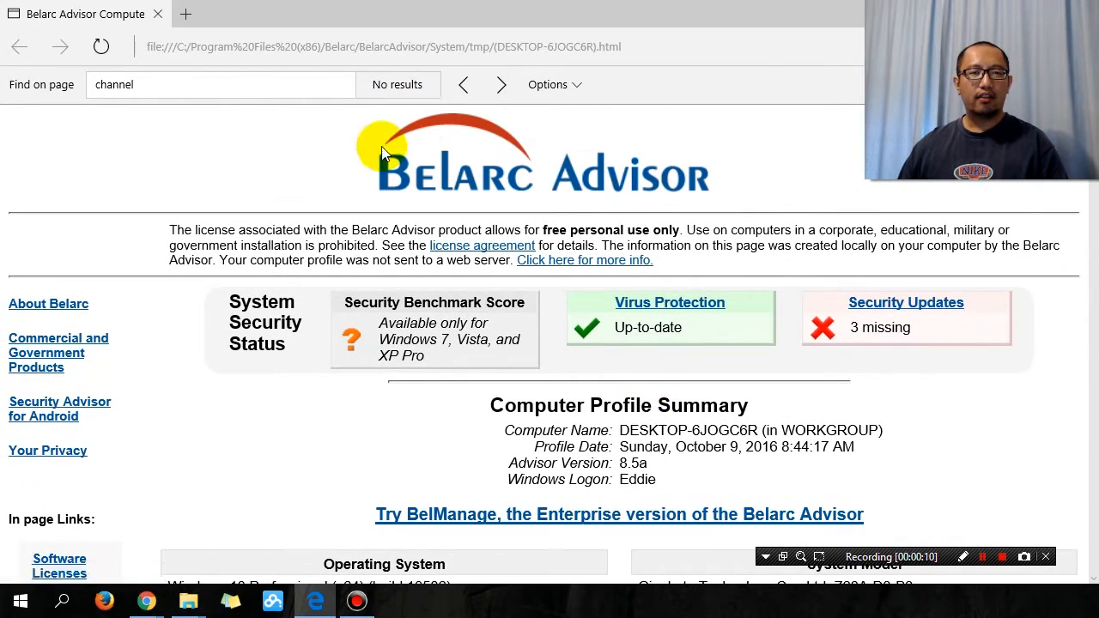
scroll(down, 3)
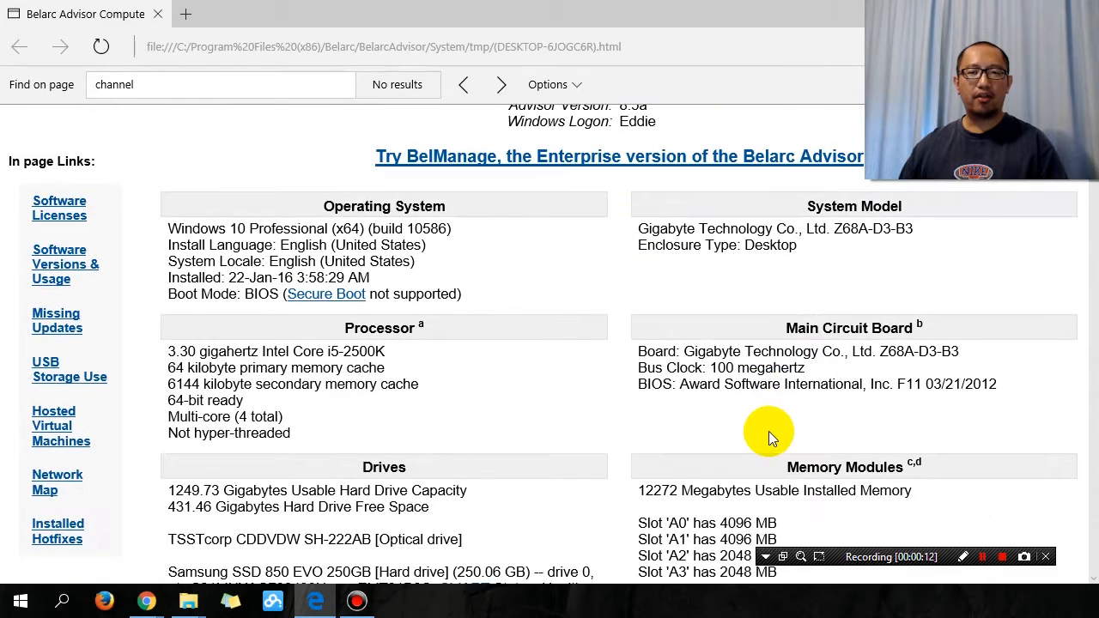
mouse_move(851, 228)
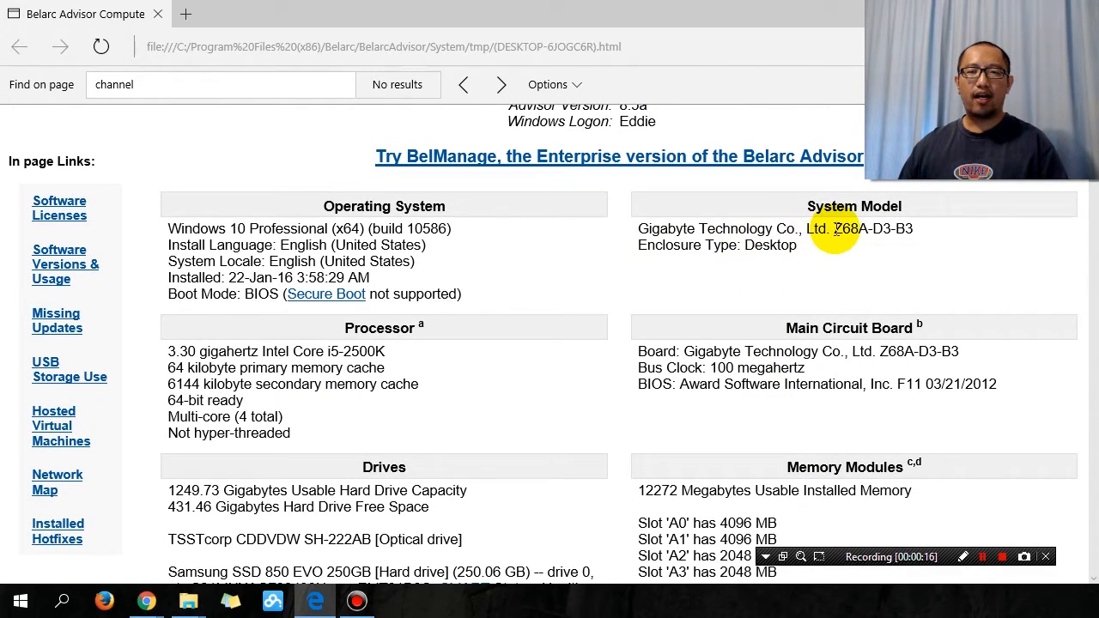
drag(831, 229, 893, 228)
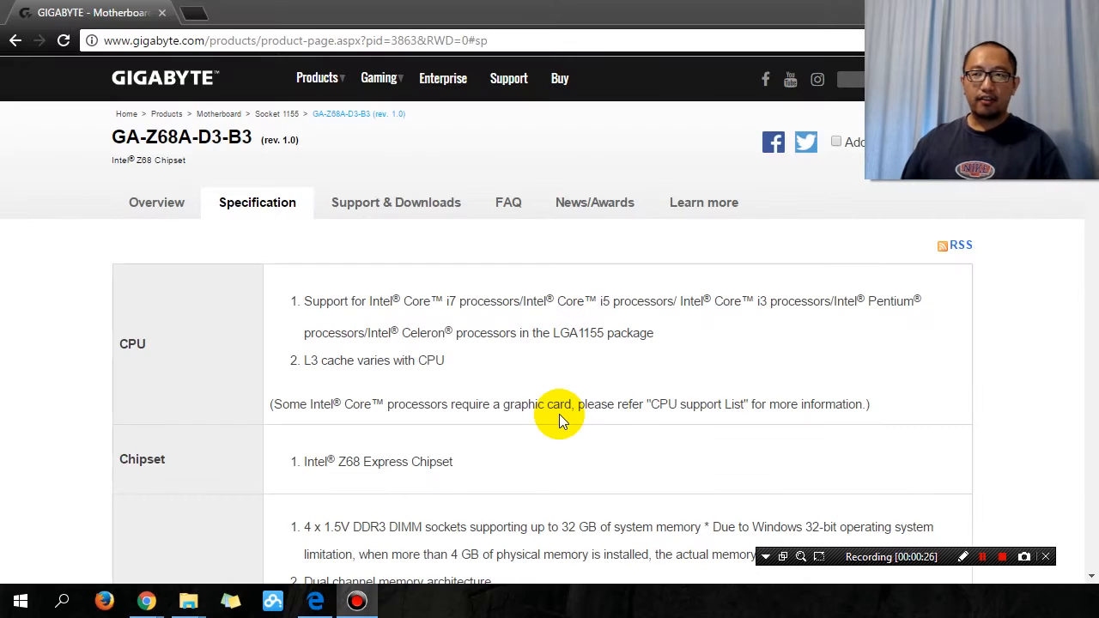
scroll(down, 3)
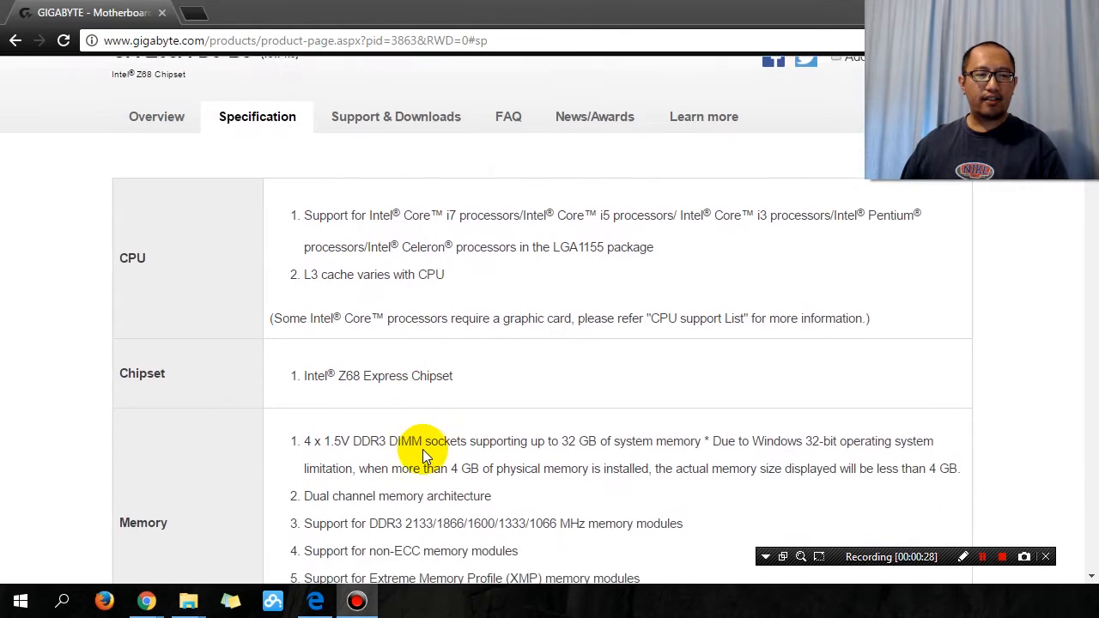
scroll(down, 3)
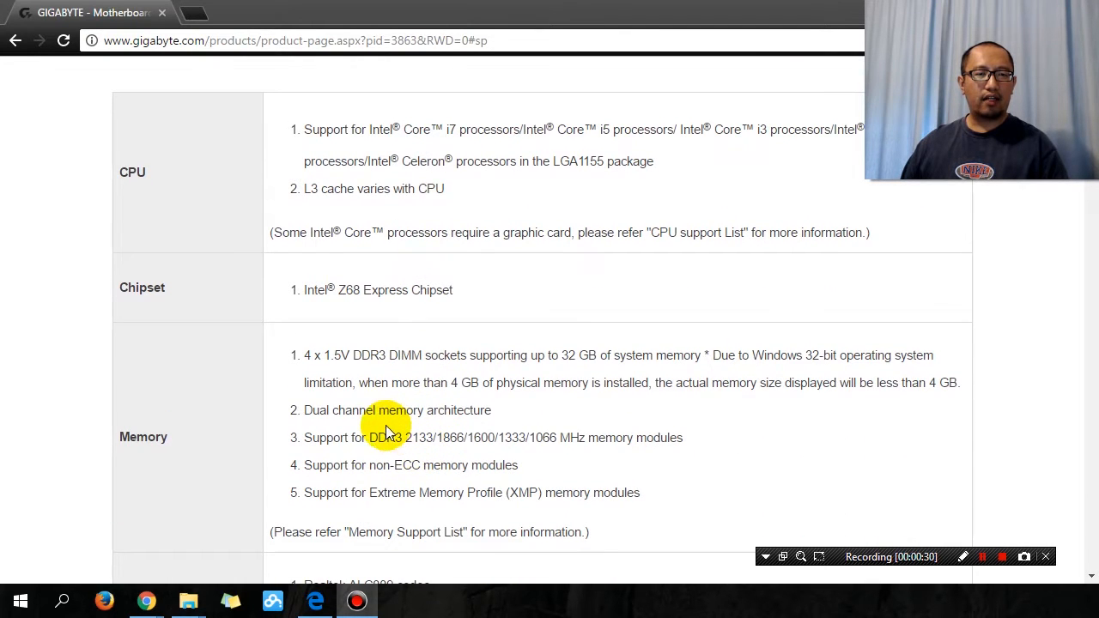
double_click(317, 411)
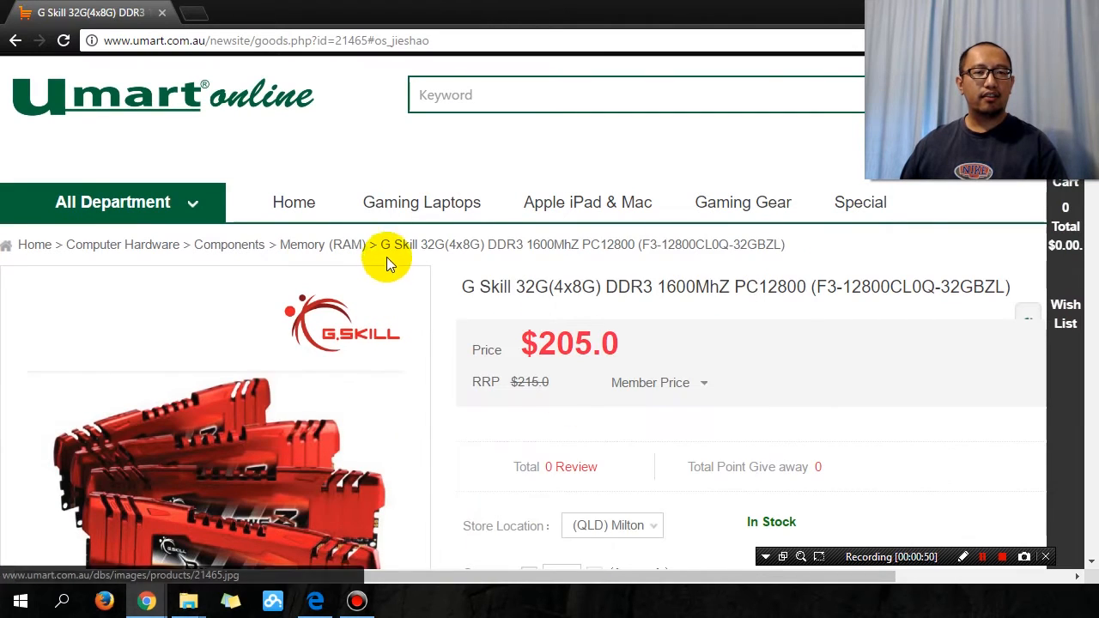
mouse_move(429, 249)
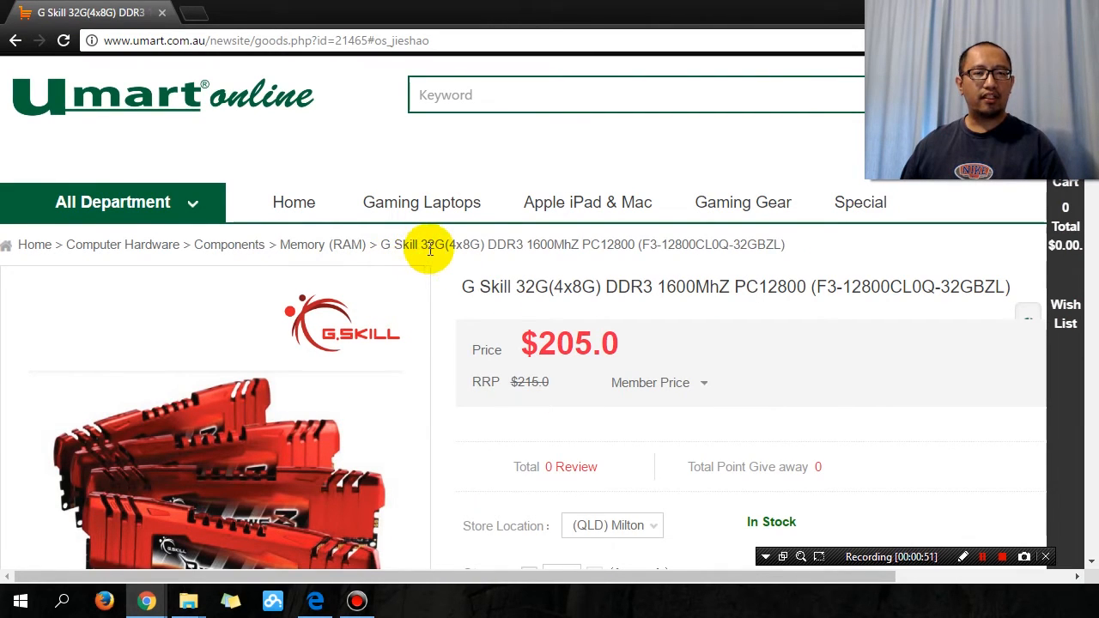
Step: Scroll to the kit's Details table and highlight 'Quad channel memory' and 'LGA2011'
scroll(down, 3)
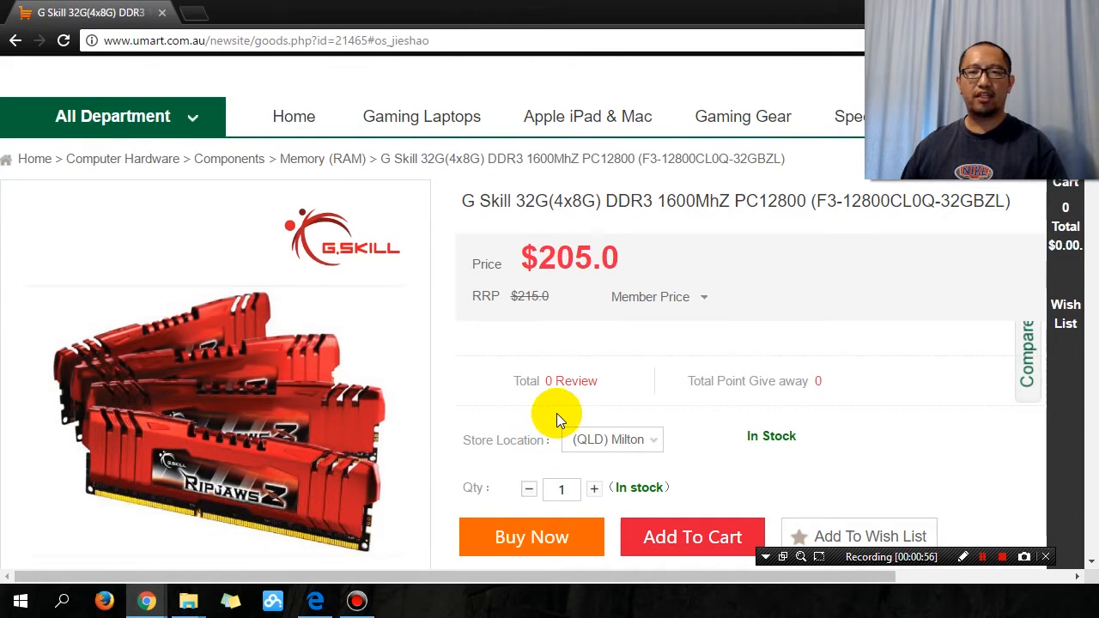
mouse_move(548, 346)
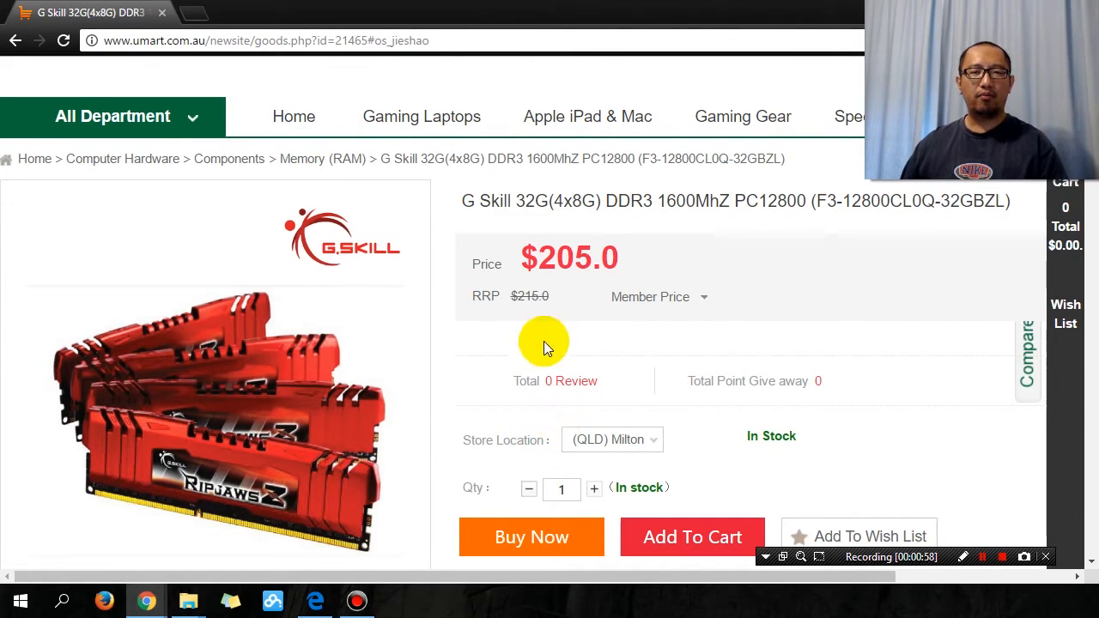
scroll(down, 3)
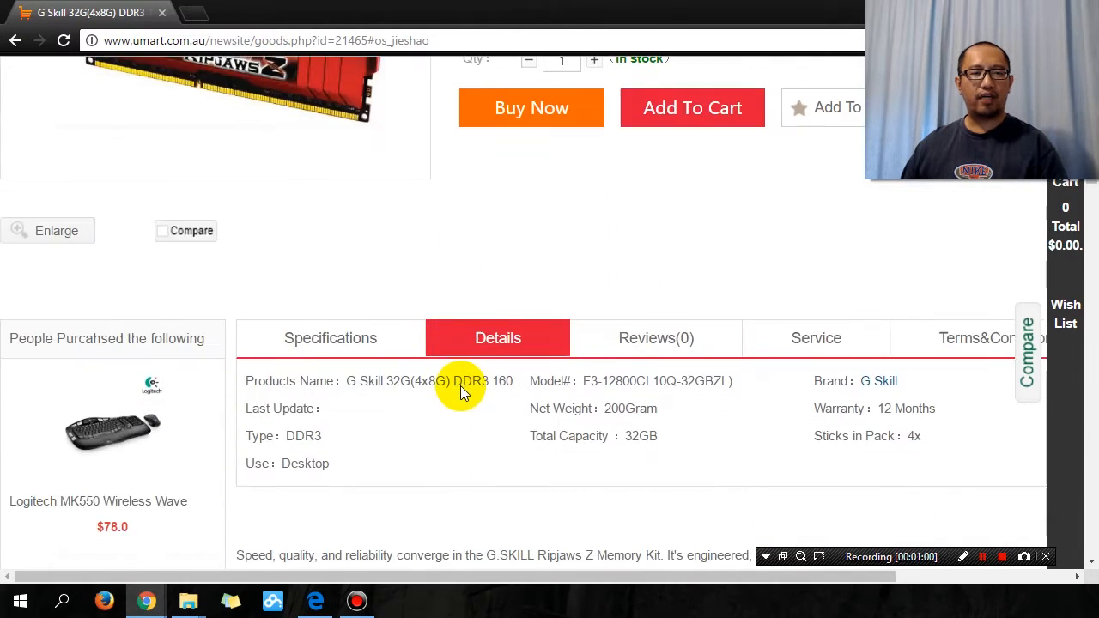
scroll(down, 3)
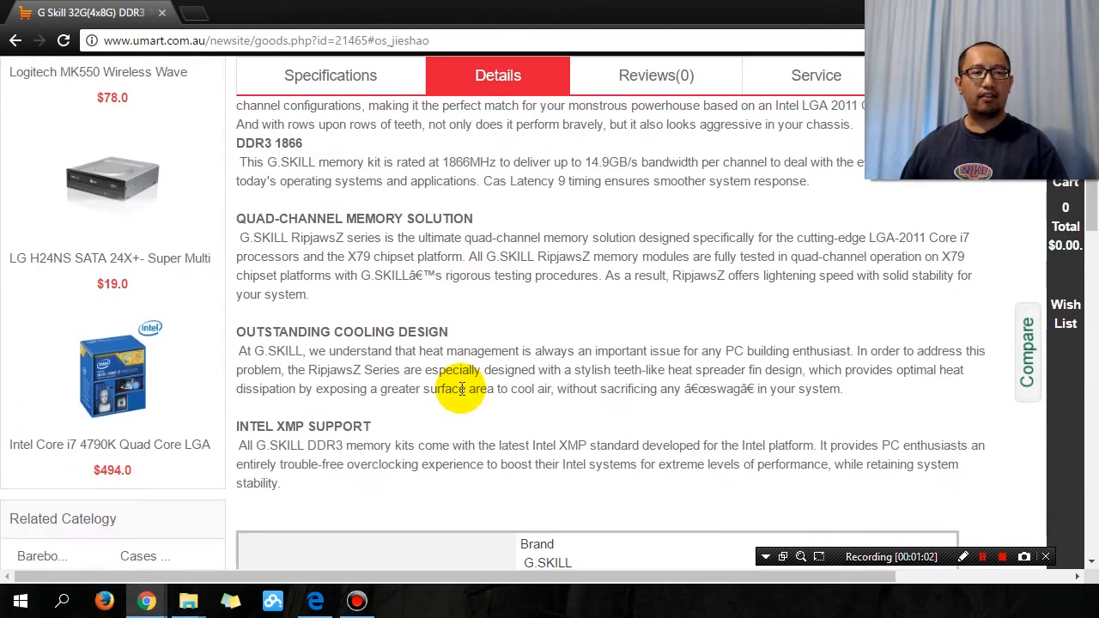
scroll(down, 3)
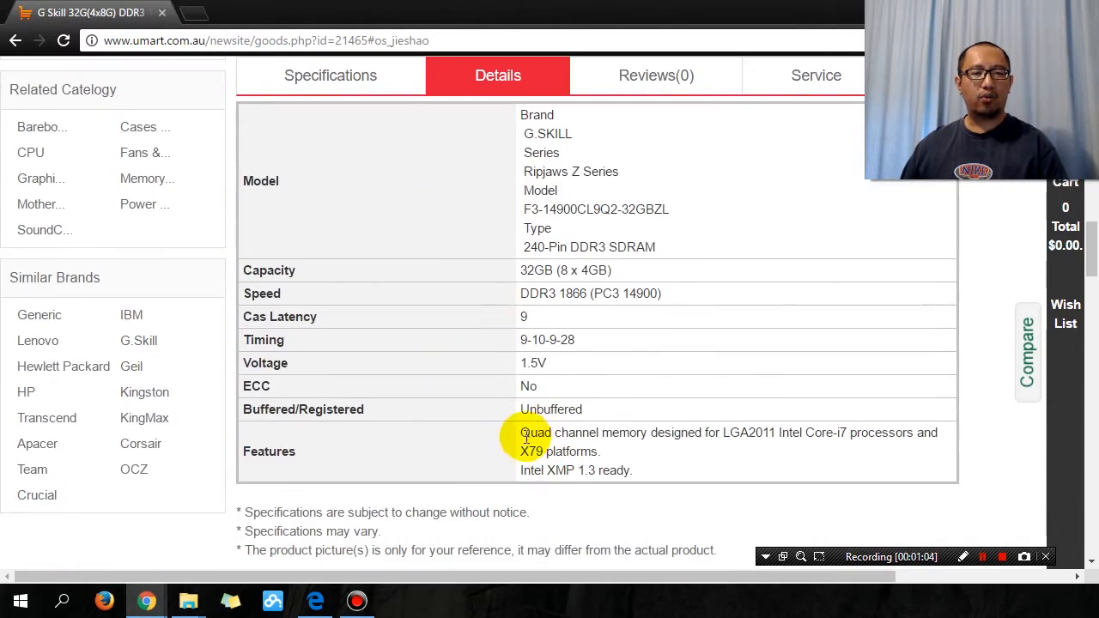
drag(521, 433, 646, 433)
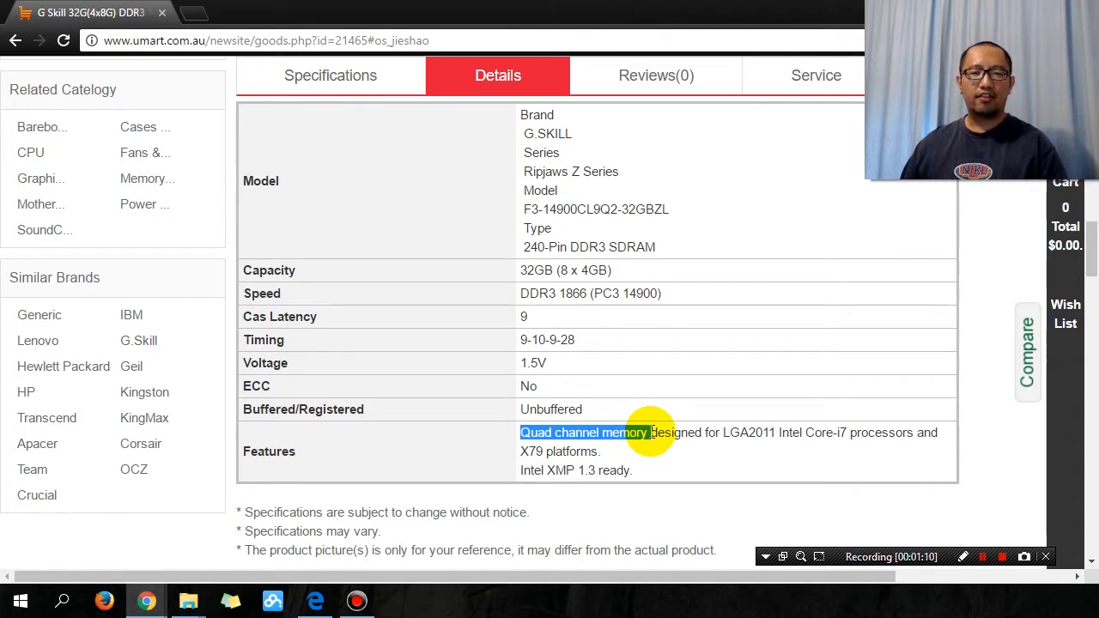
double_click(754, 433)
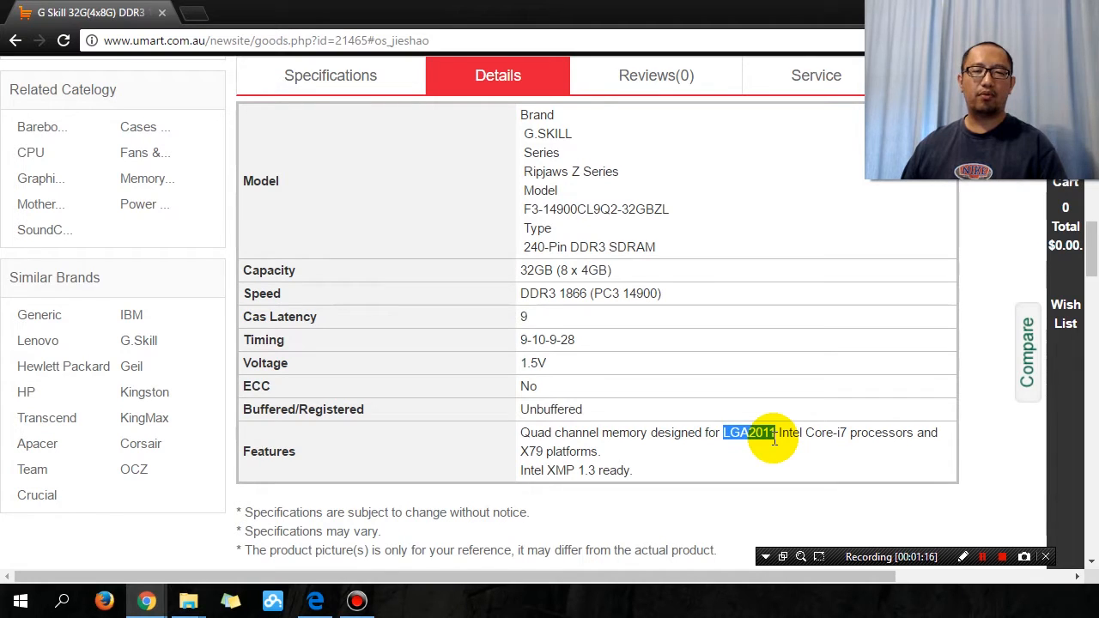
mouse_move(148, 599)
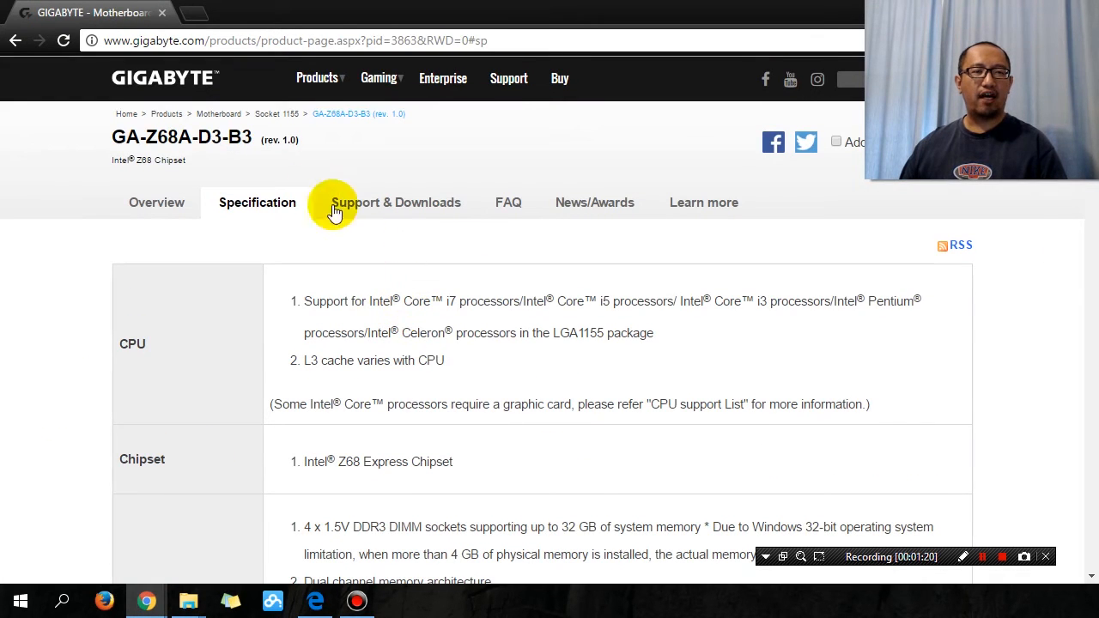
Step: Review the Gigabyte Memory row, then return to the G Skill product page
click(276, 113)
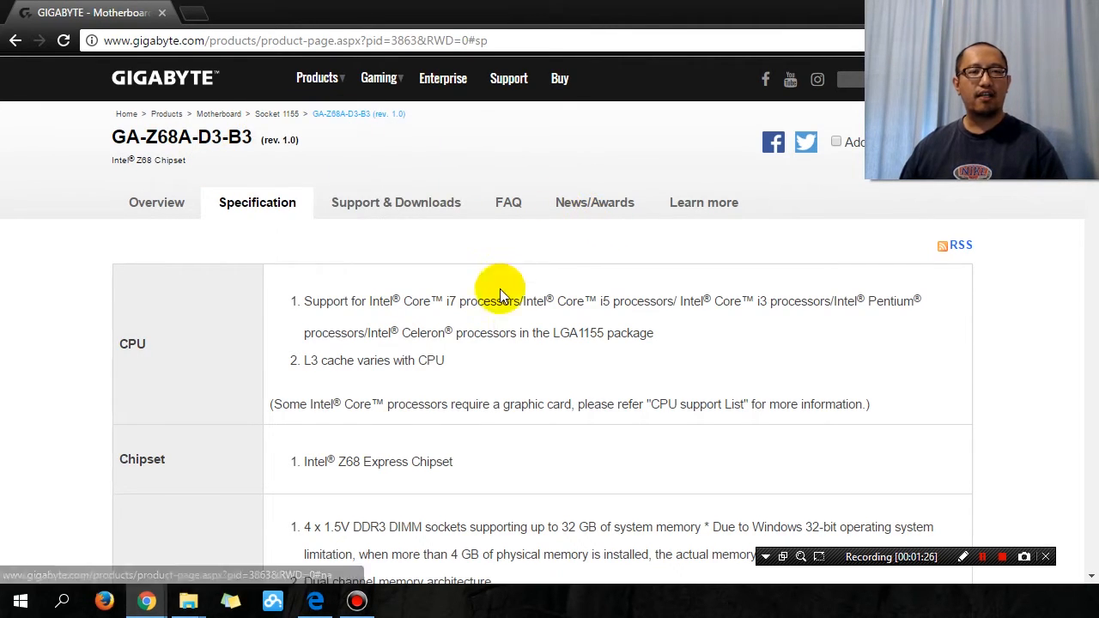
scroll(down, 3)
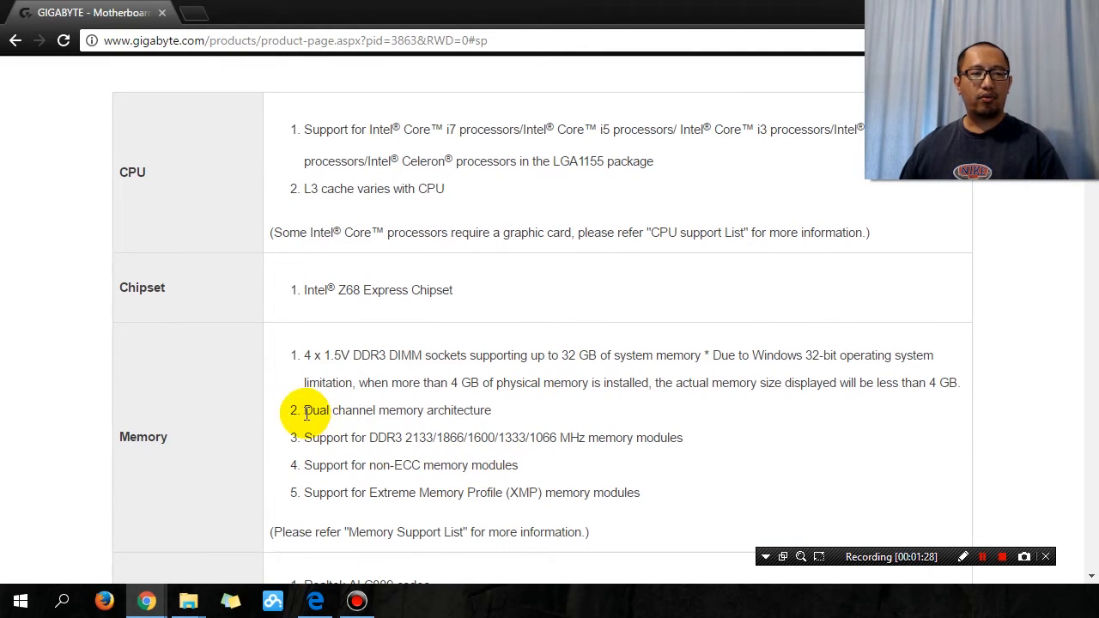
mouse_move(531, 423)
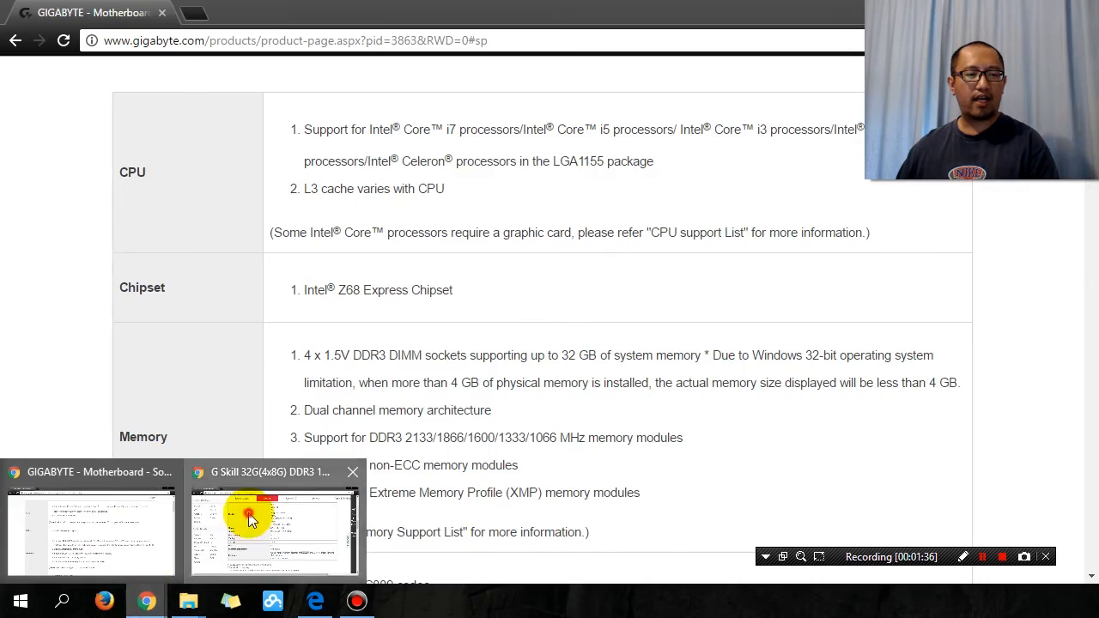
click(250, 521)
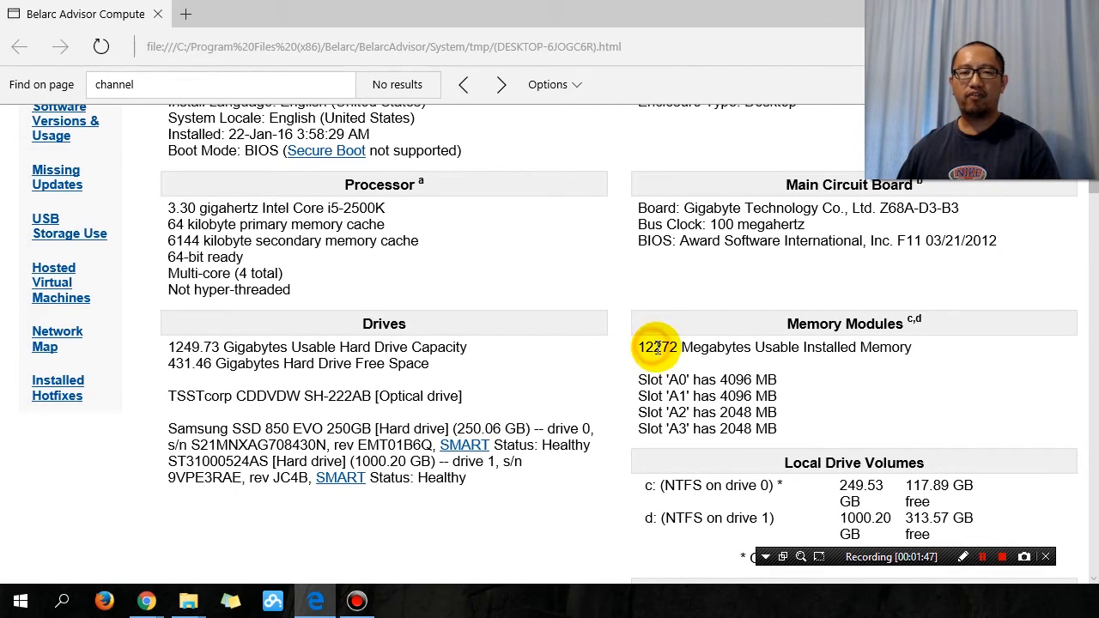
Step: Highlight the 12272 MB installed memory figure in the Belarc report
double_click(659, 347)
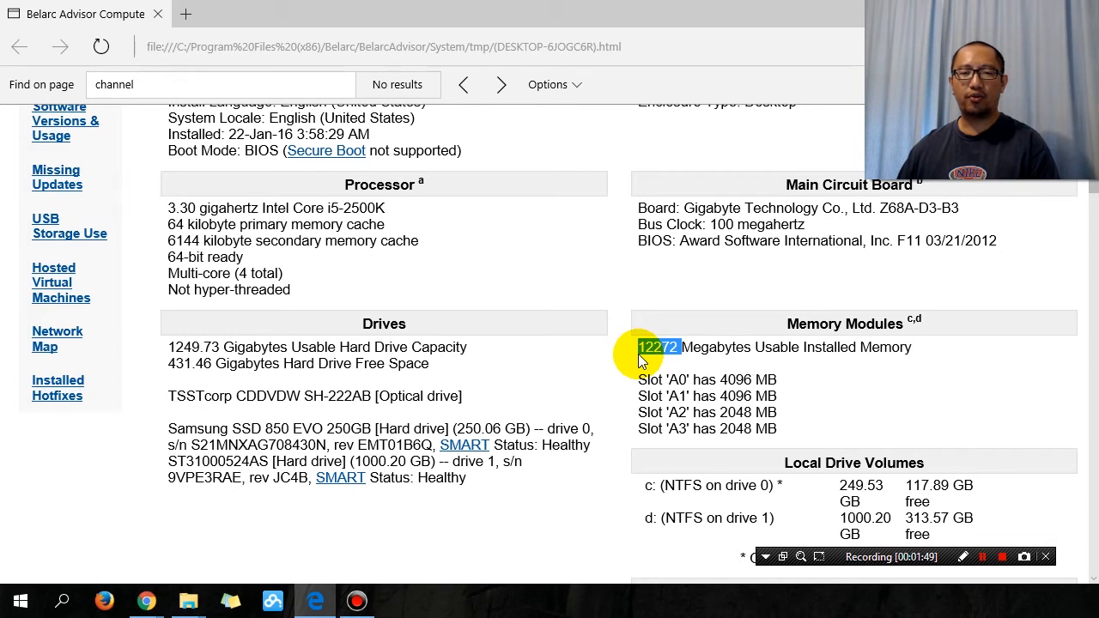
mouse_move(677, 363)
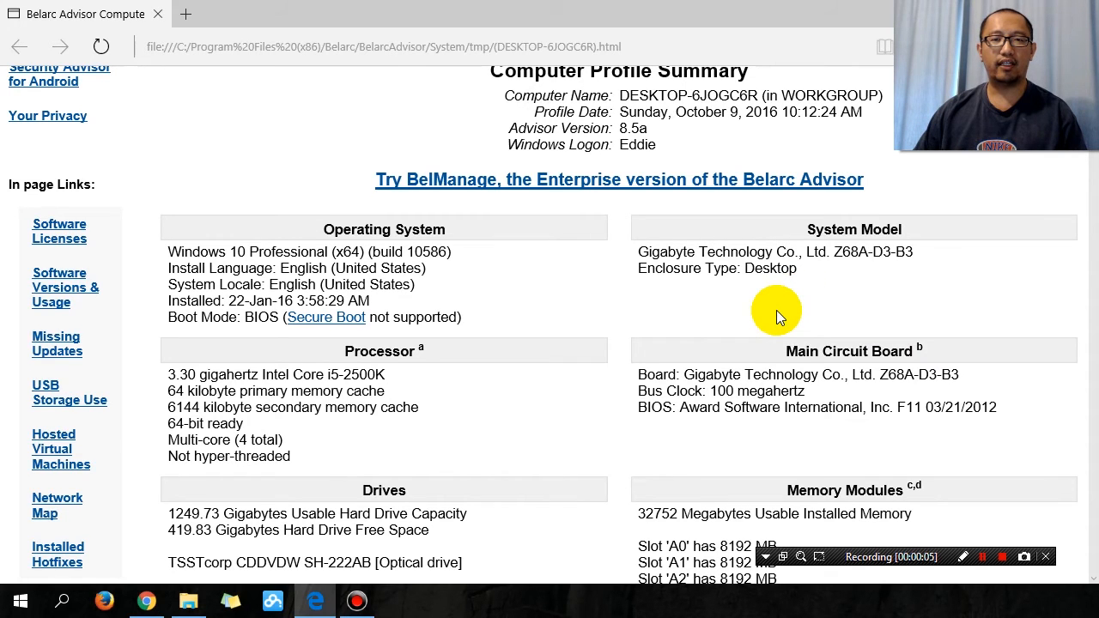
Step: Scroll the new report to Memory Modules showing 32752 MB across four 8192 MB slots
scroll(down, 3)
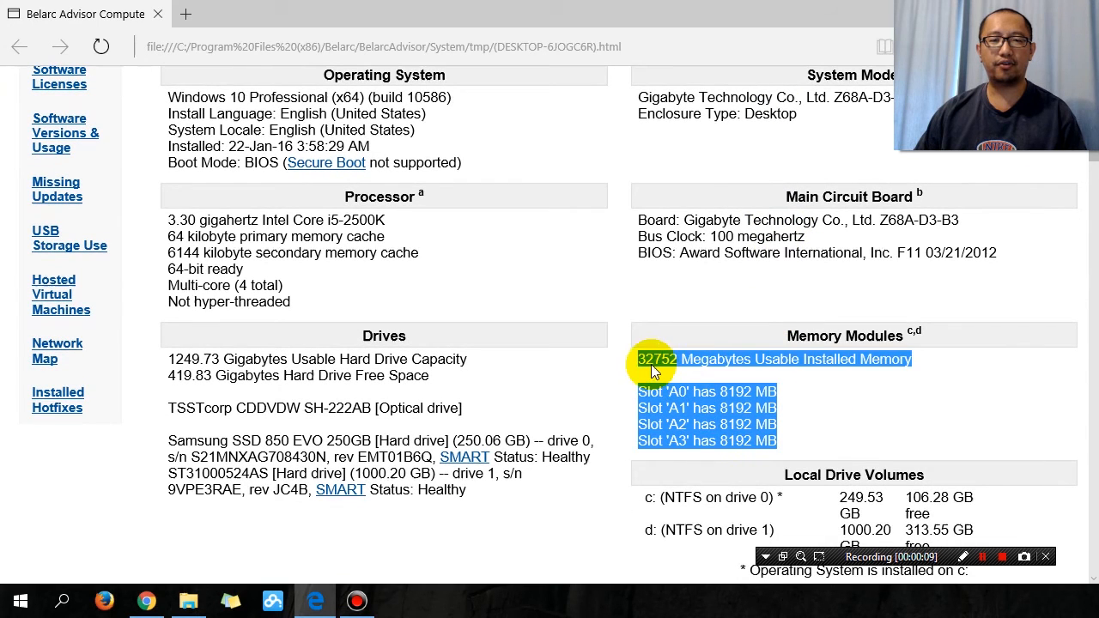
mouse_move(663, 372)
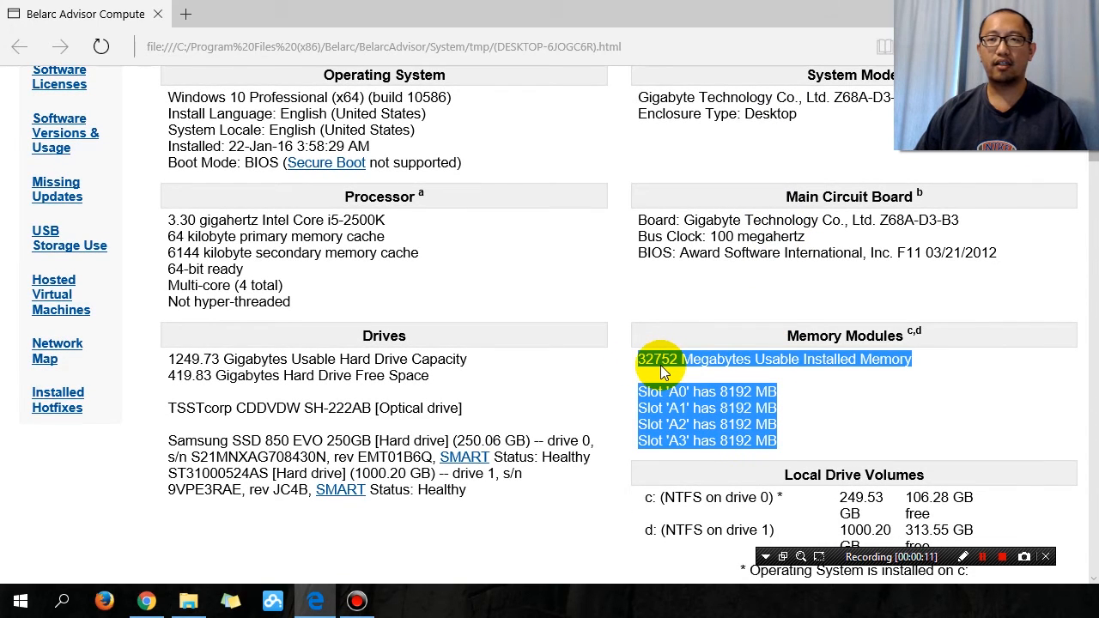